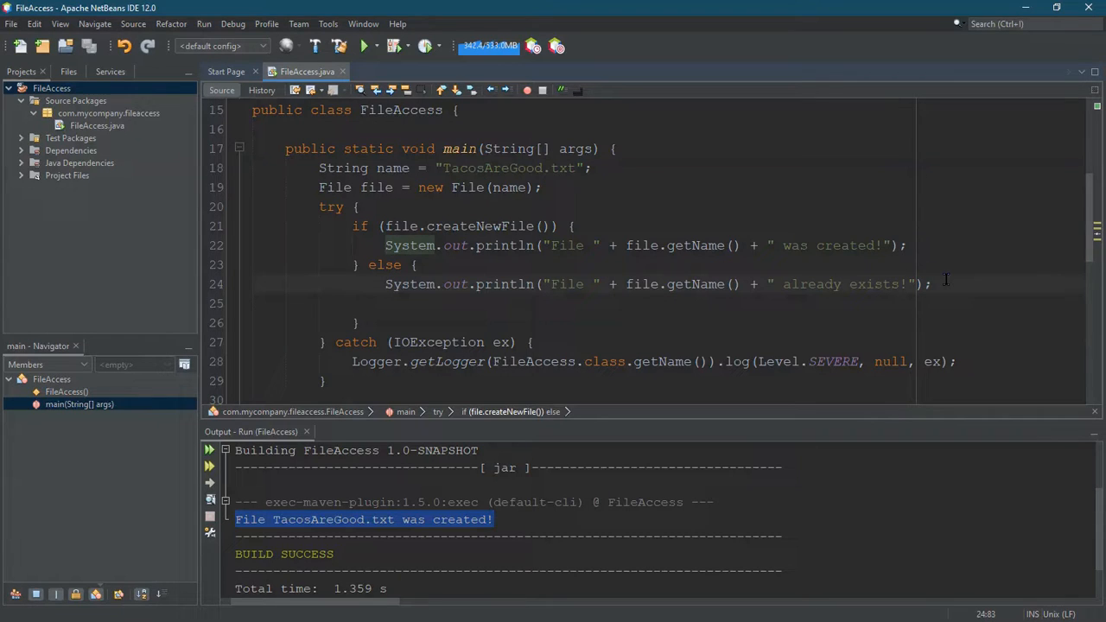
Review the if-else block inside try and open a blank line below the catch block
left_click(937, 283)
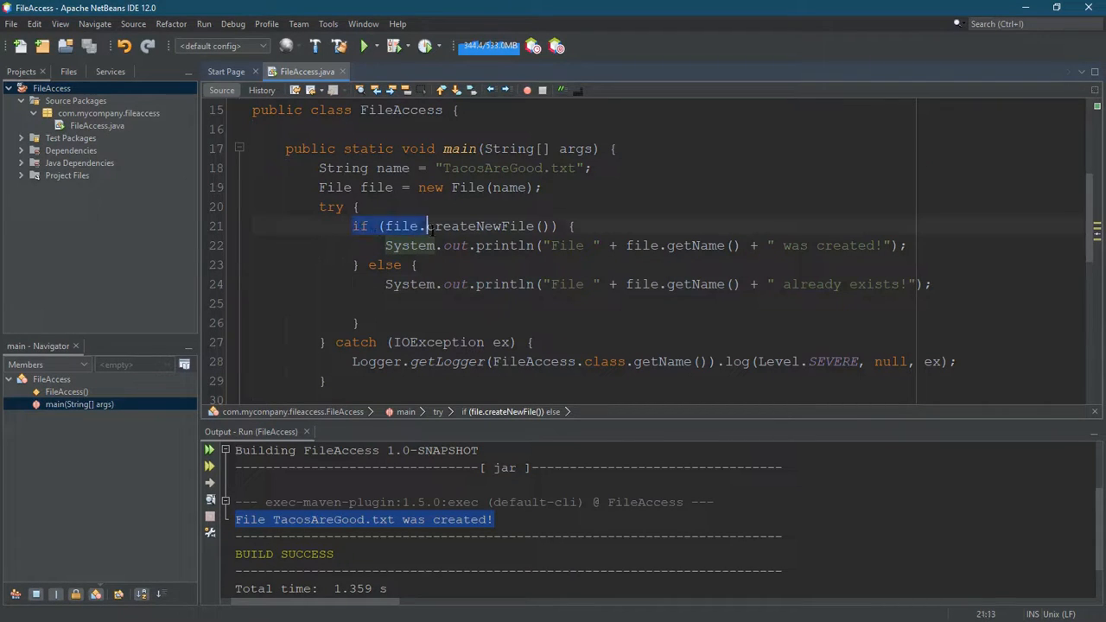
left_click_drag(424, 224, 974, 300)
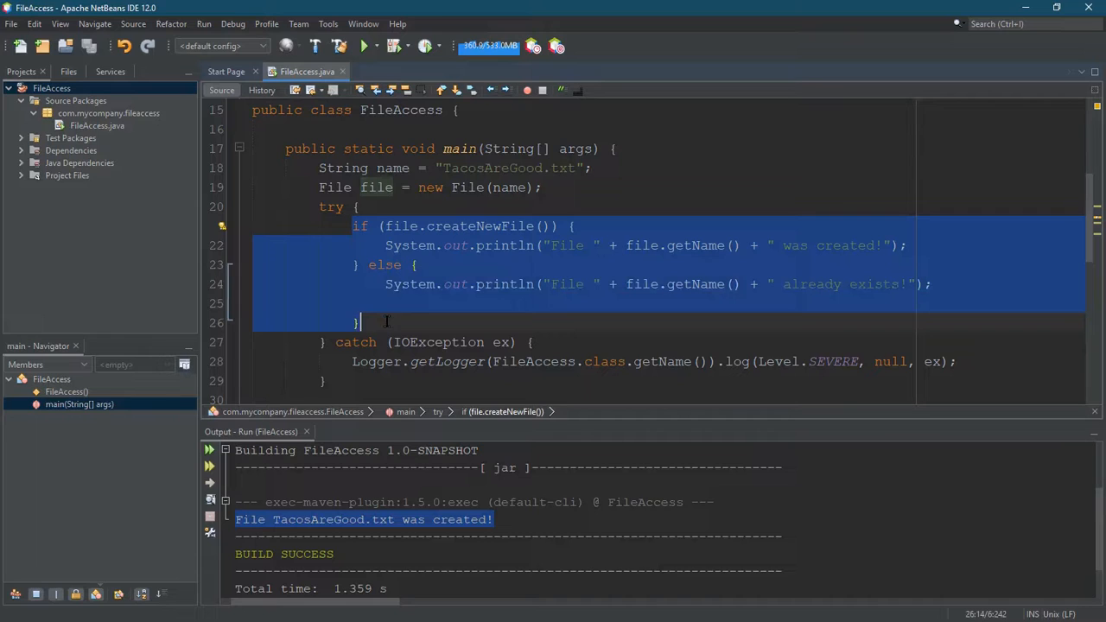
left_click(415, 323)
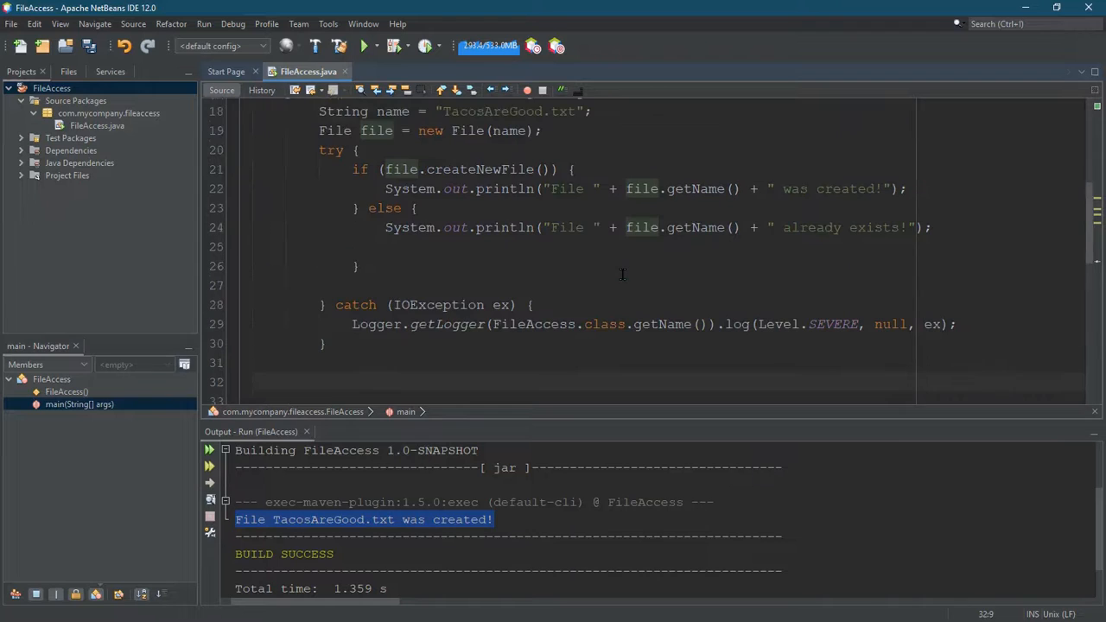
Try file.getName(); below the try-catch, then cut it back to just file
type("file")
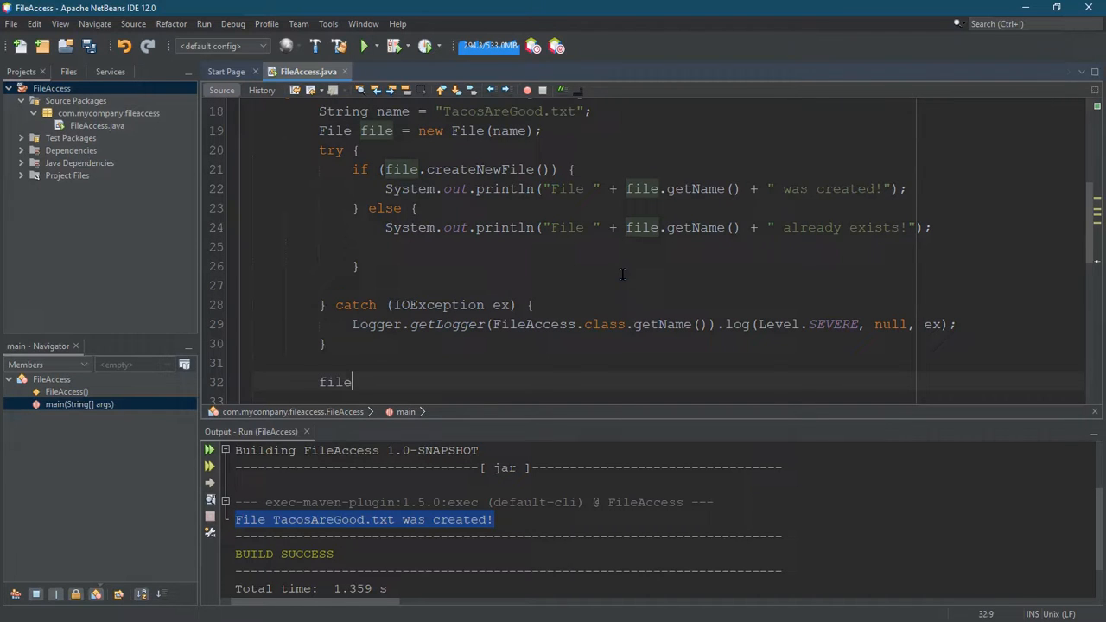
type(".")
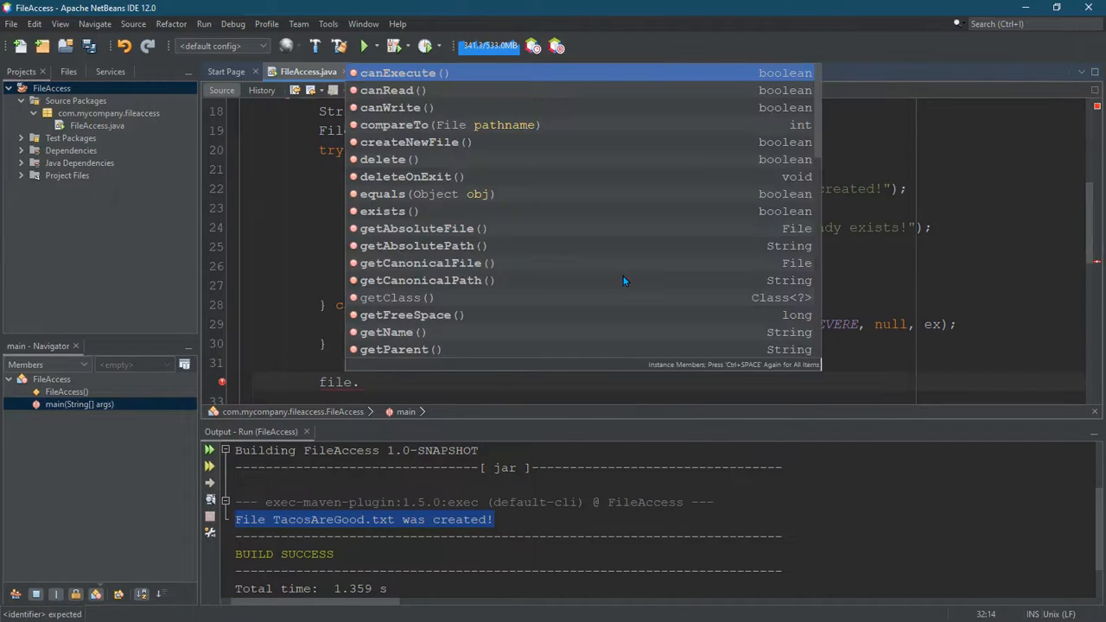
key("Escape")
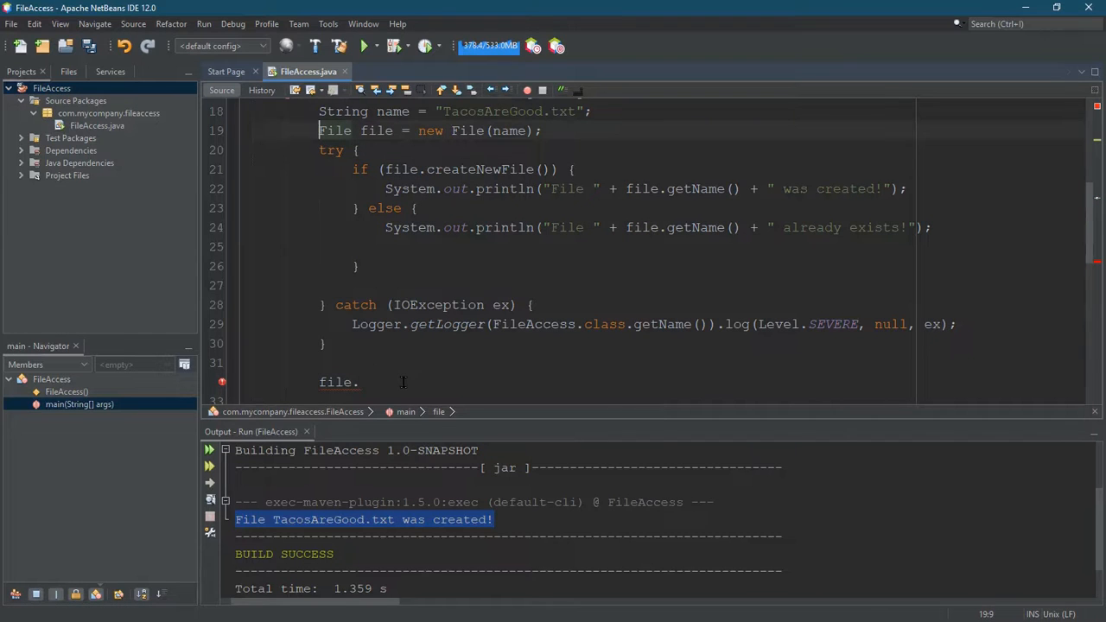
type("get")
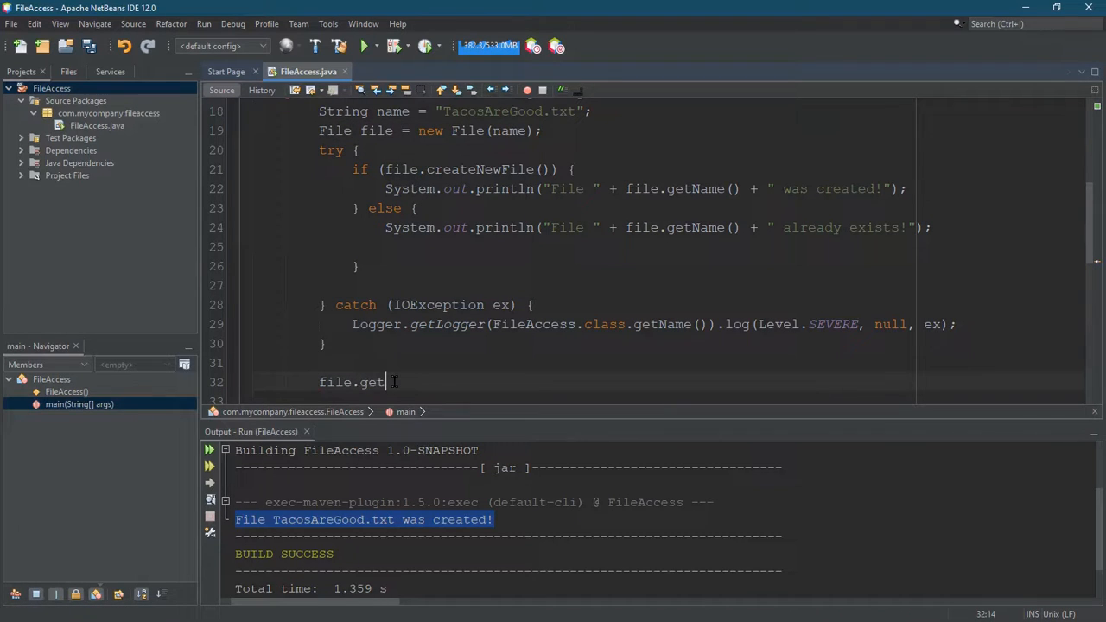
type("Name();")
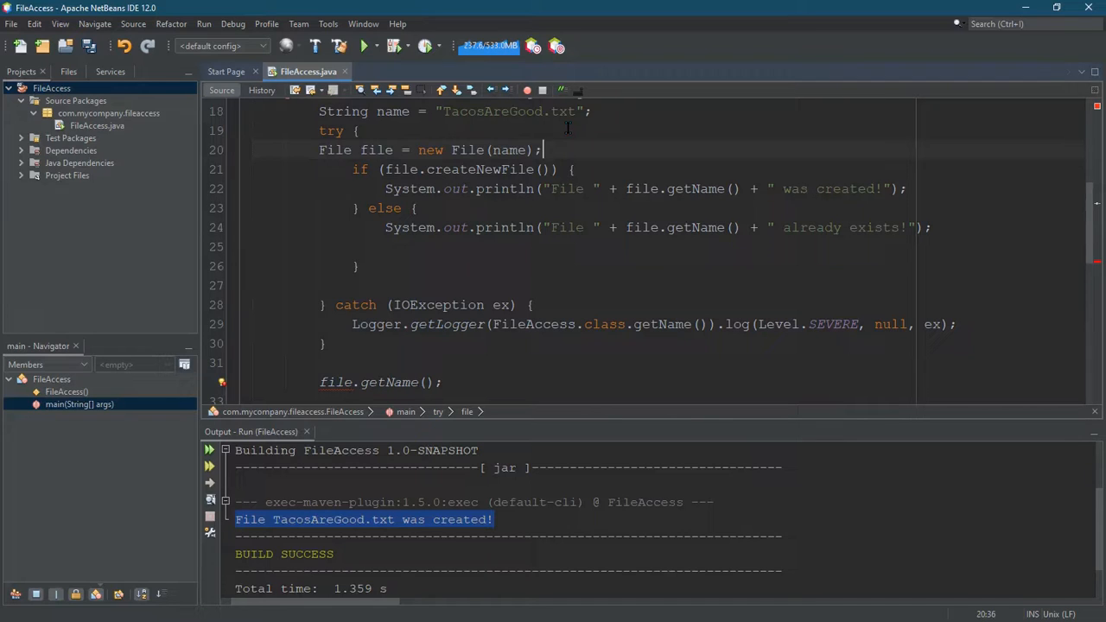
double_click(335, 382)
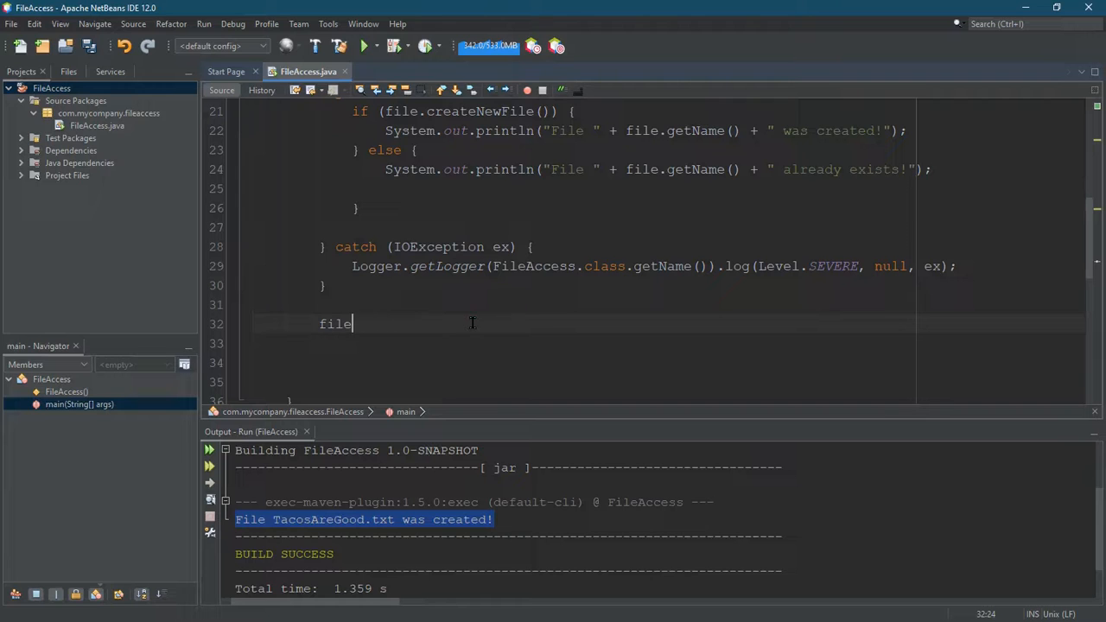
Complete the statement as file.getAbsolutePath() from the code completion list
type(".")
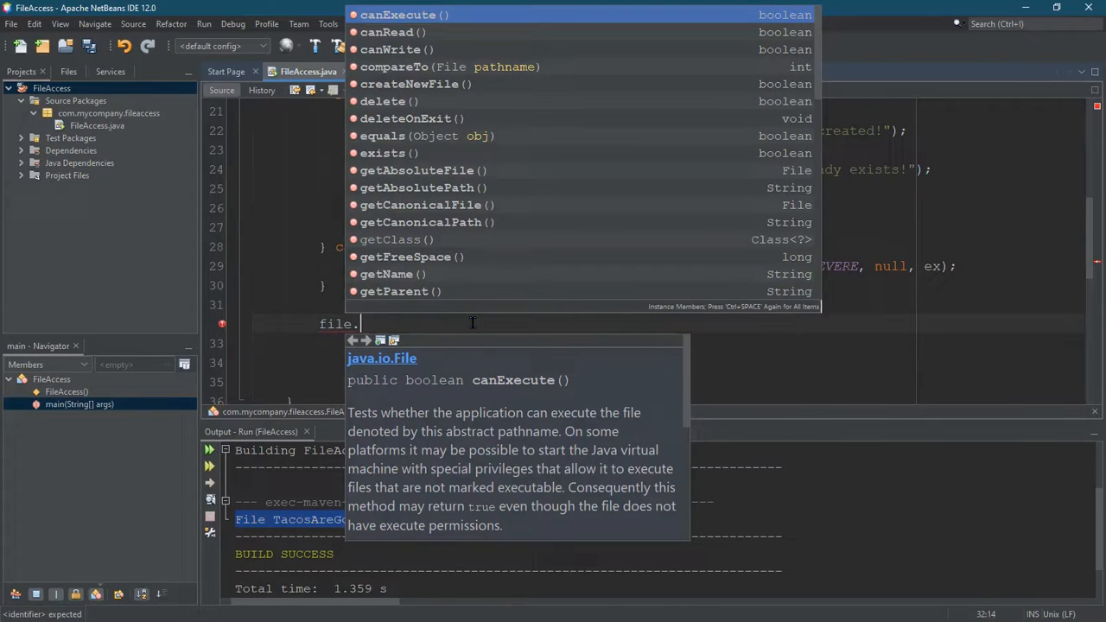
mouse_move(525, 197)
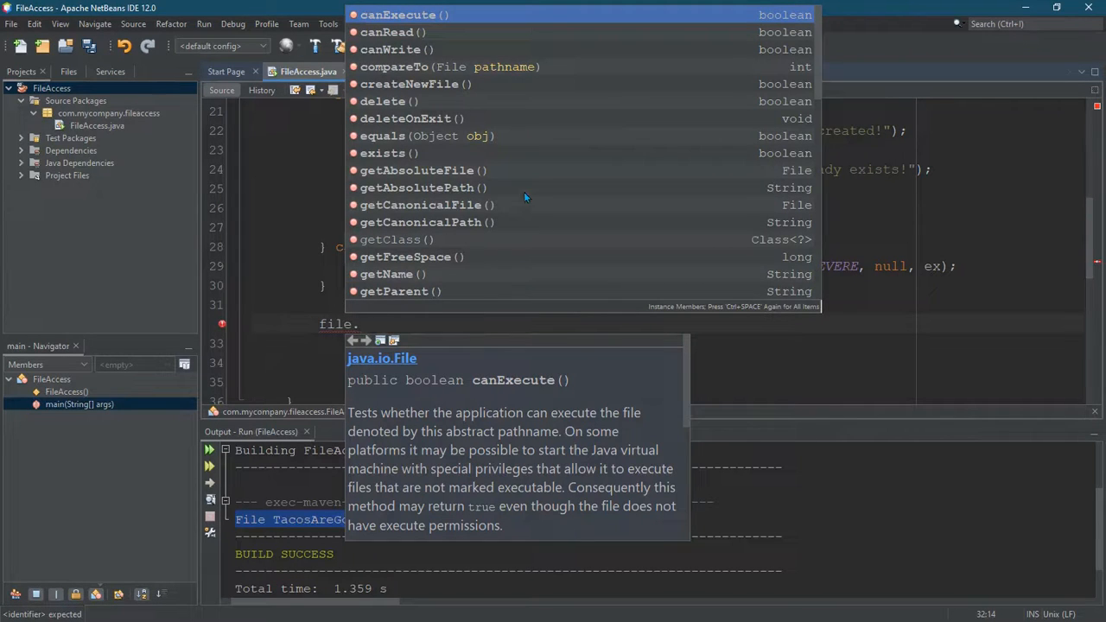
scroll("down", 3)
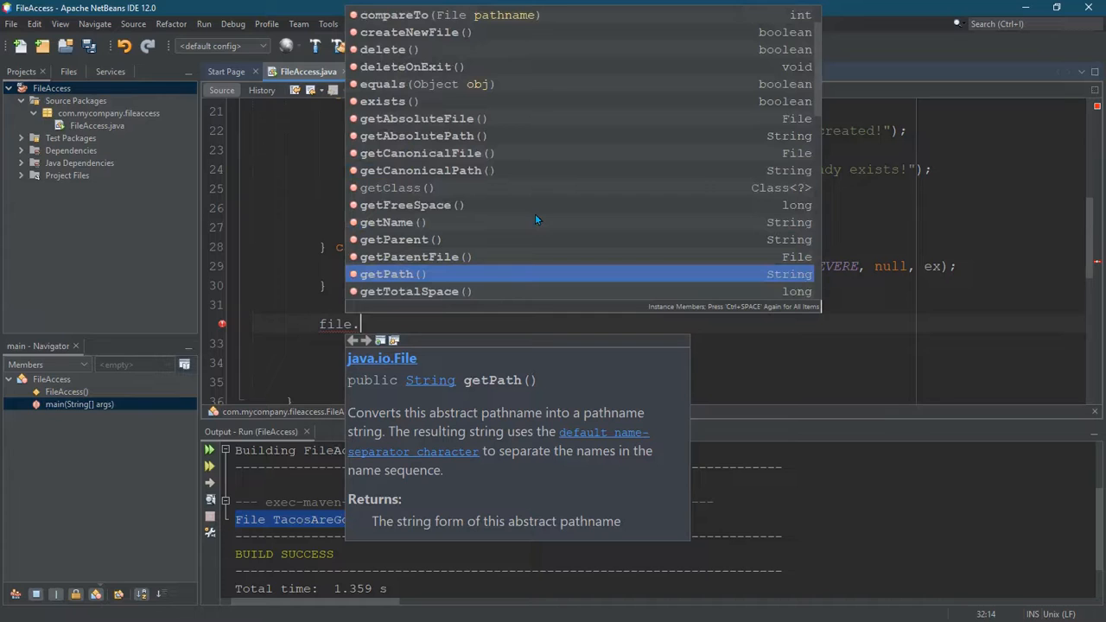
mouse_move(418, 152)
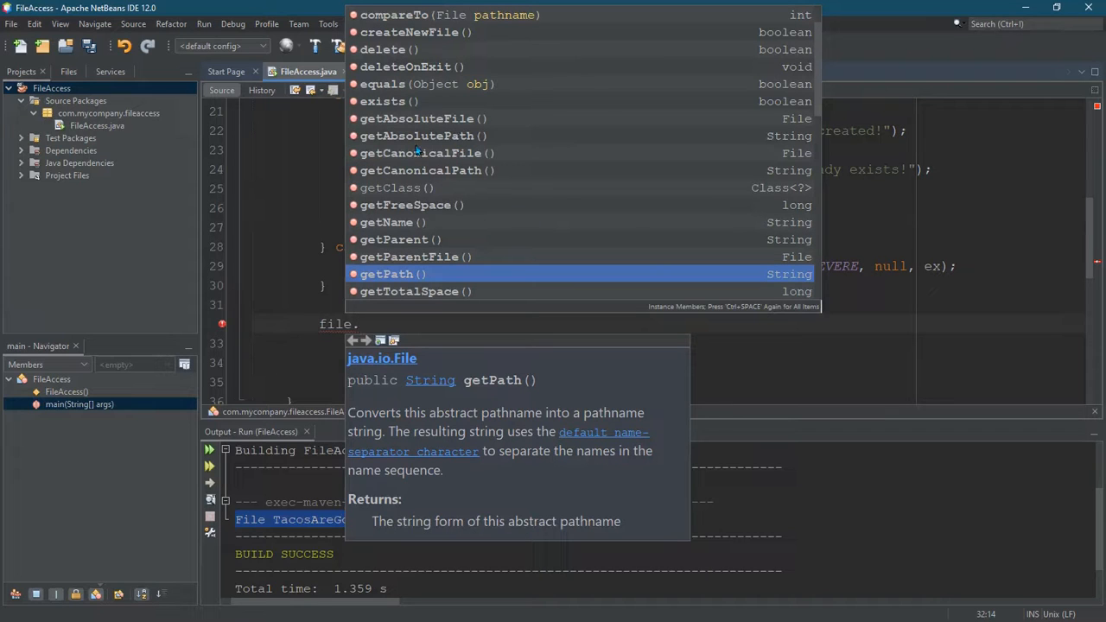
left_click(417, 135)
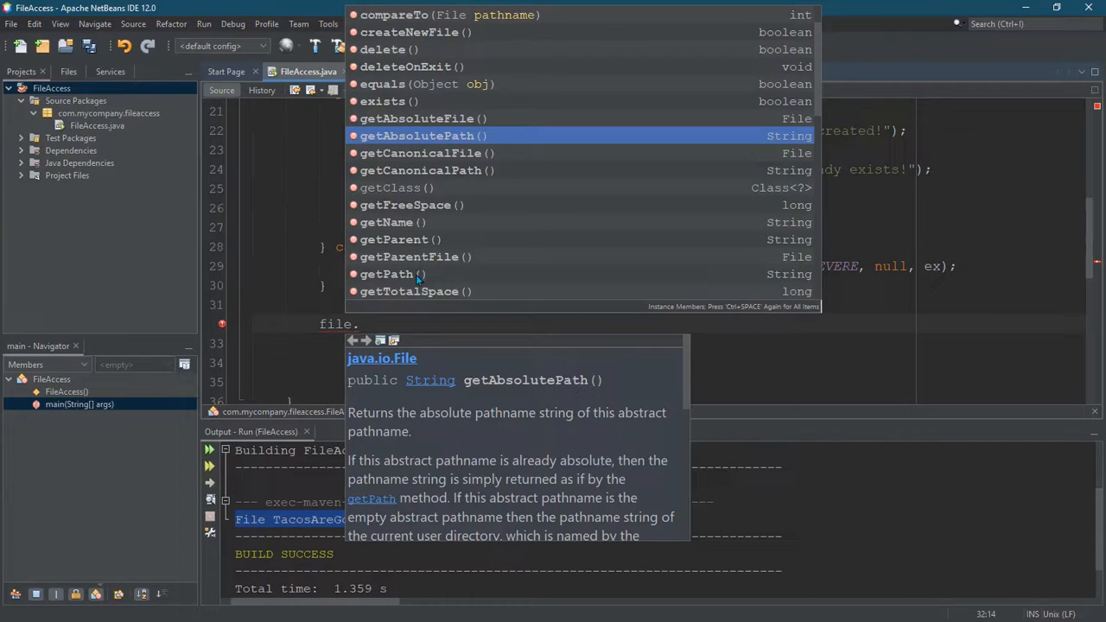
left_click(420, 134)
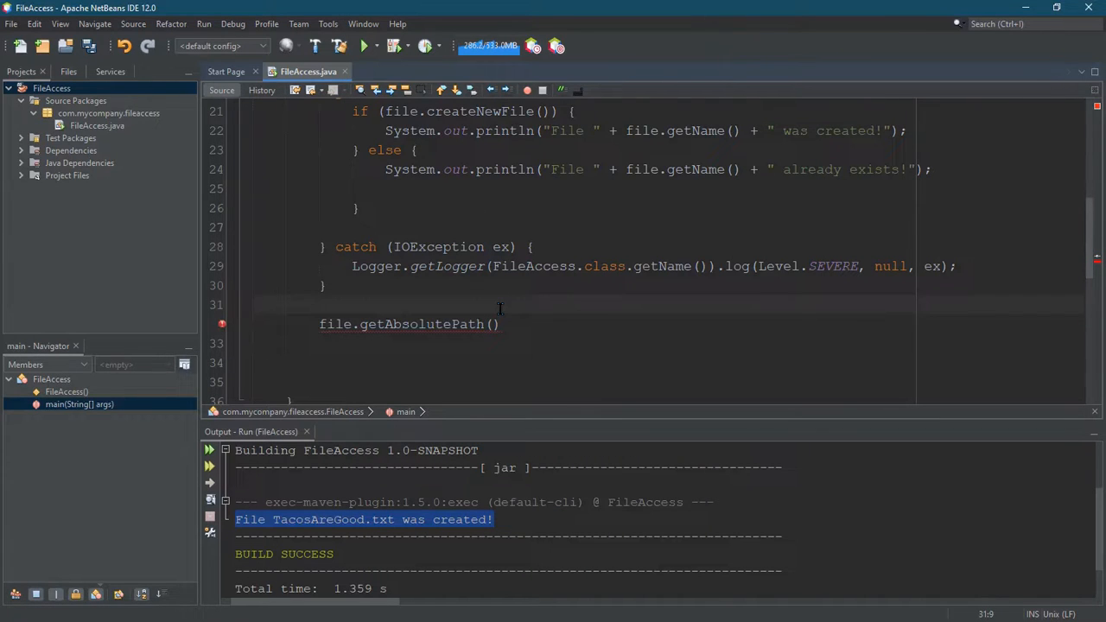
Print "\n\nAbsolute path: " + file.getAbsolutePath() and "path: " + file.getPath()
type("System.out.println(\"\");")
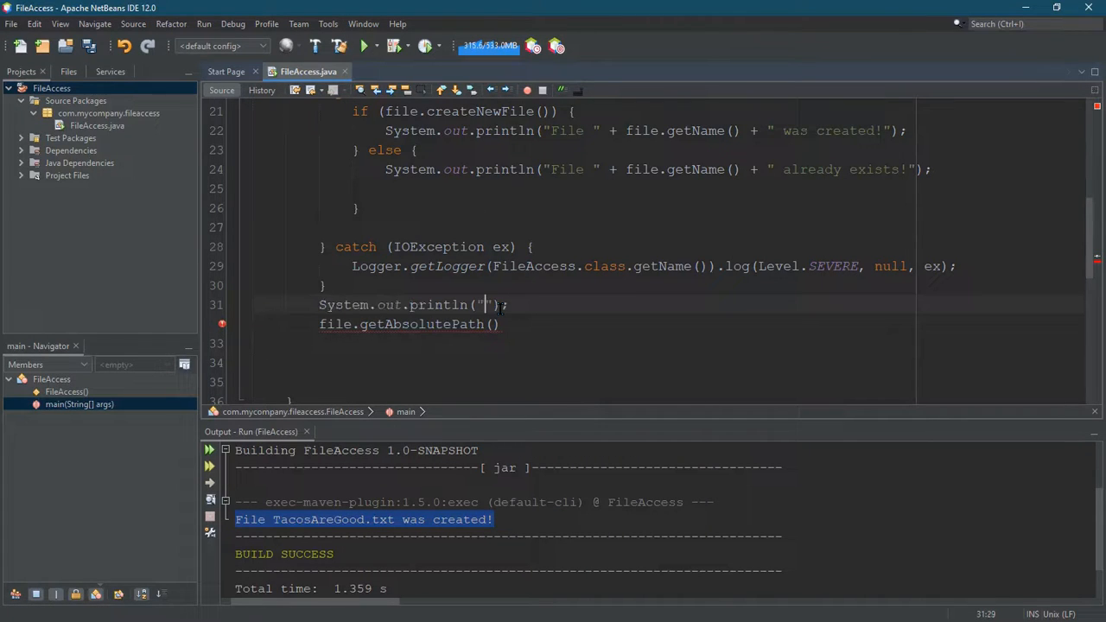
type("Absolute path:")
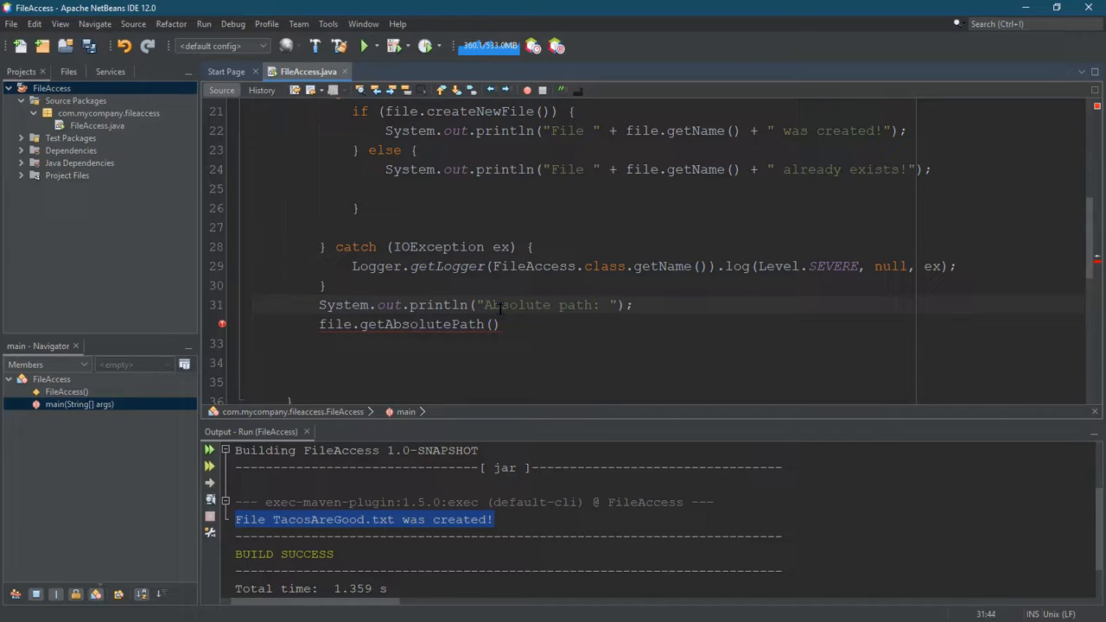
type("+ file.getAbsolutePath(")
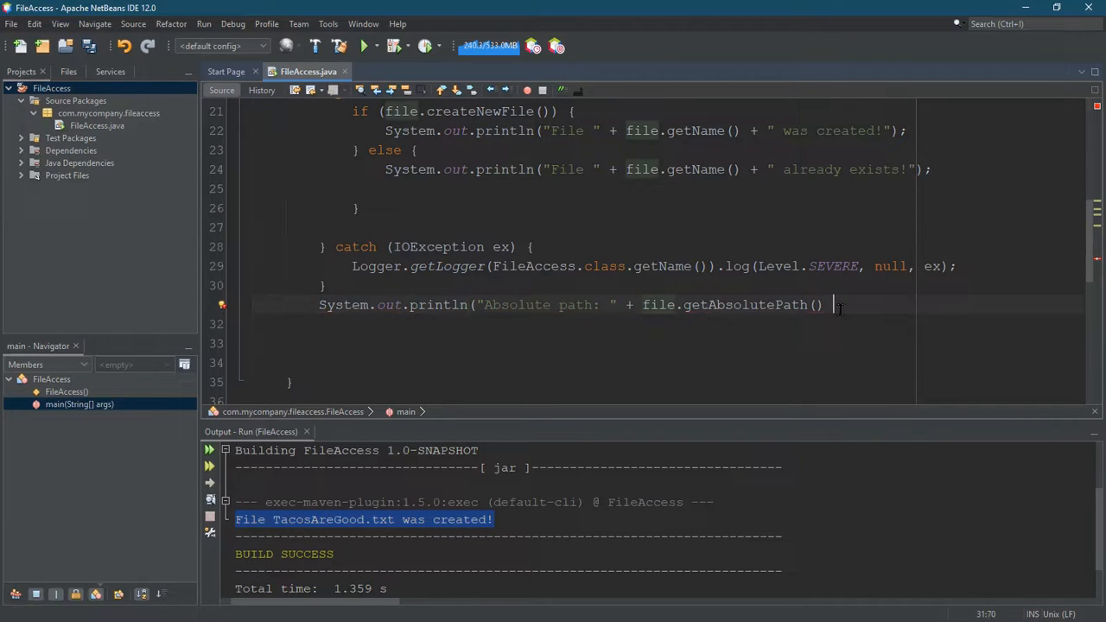
type(");")
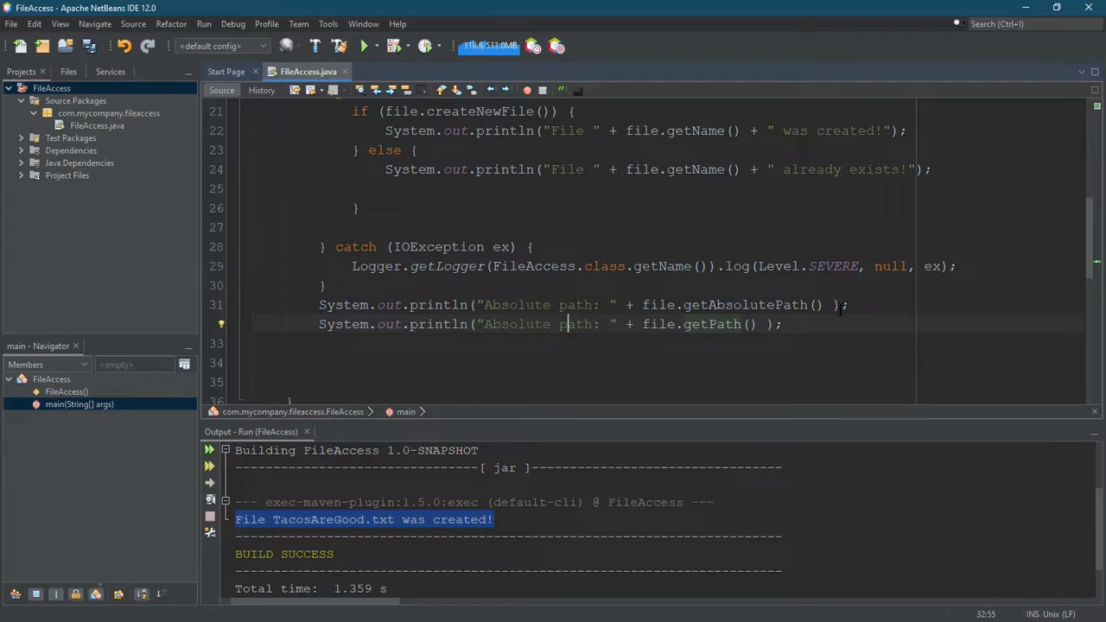
type("path:")
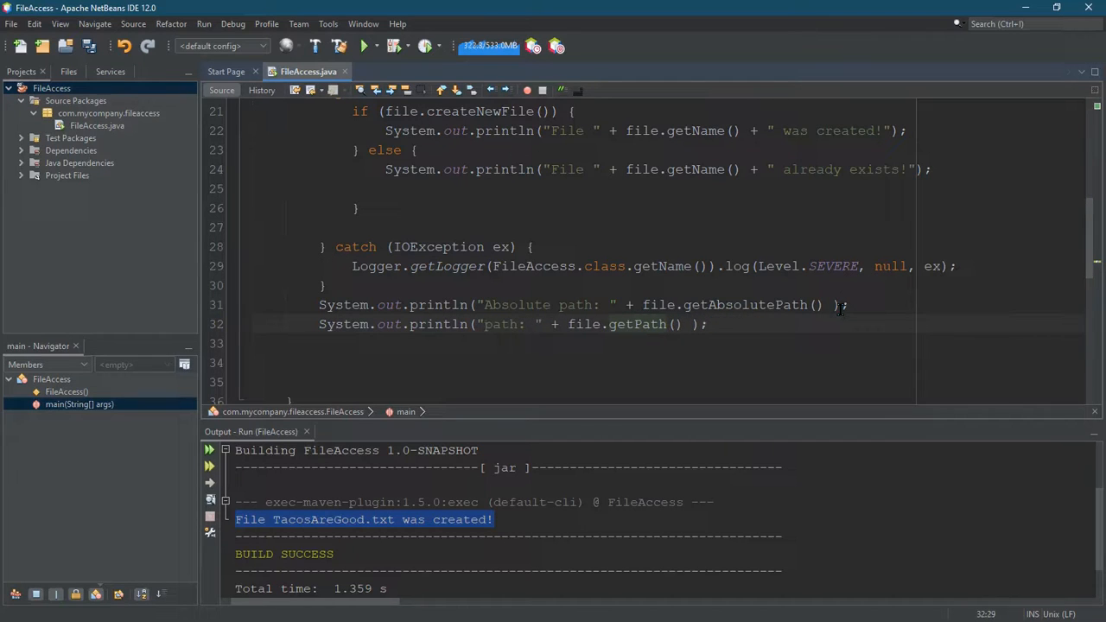
type("\\n\\n")
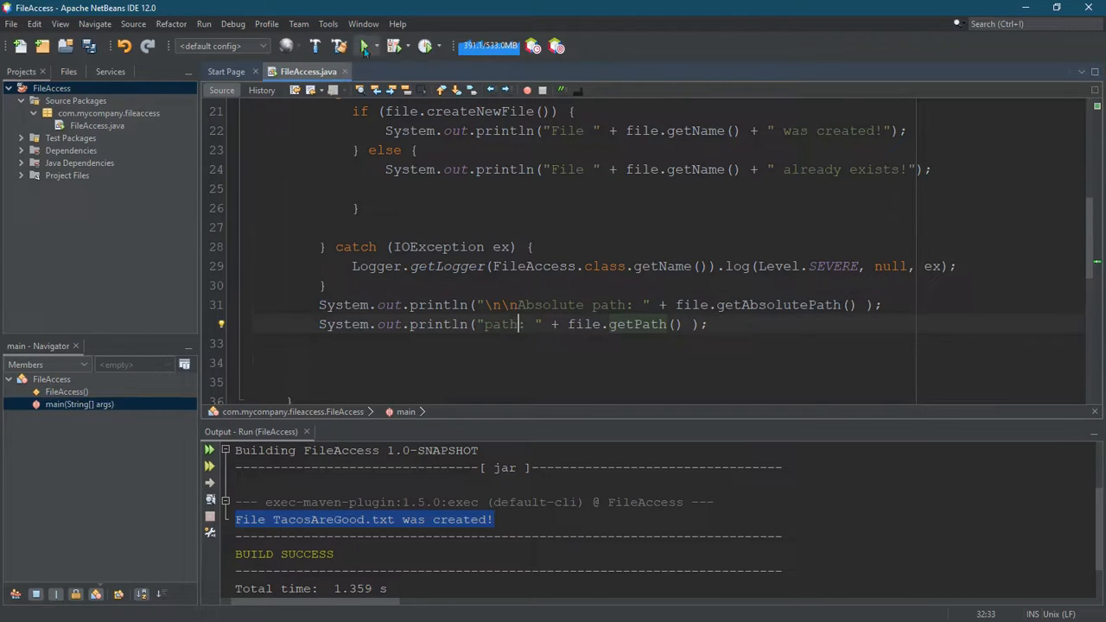
left_click(365, 45)
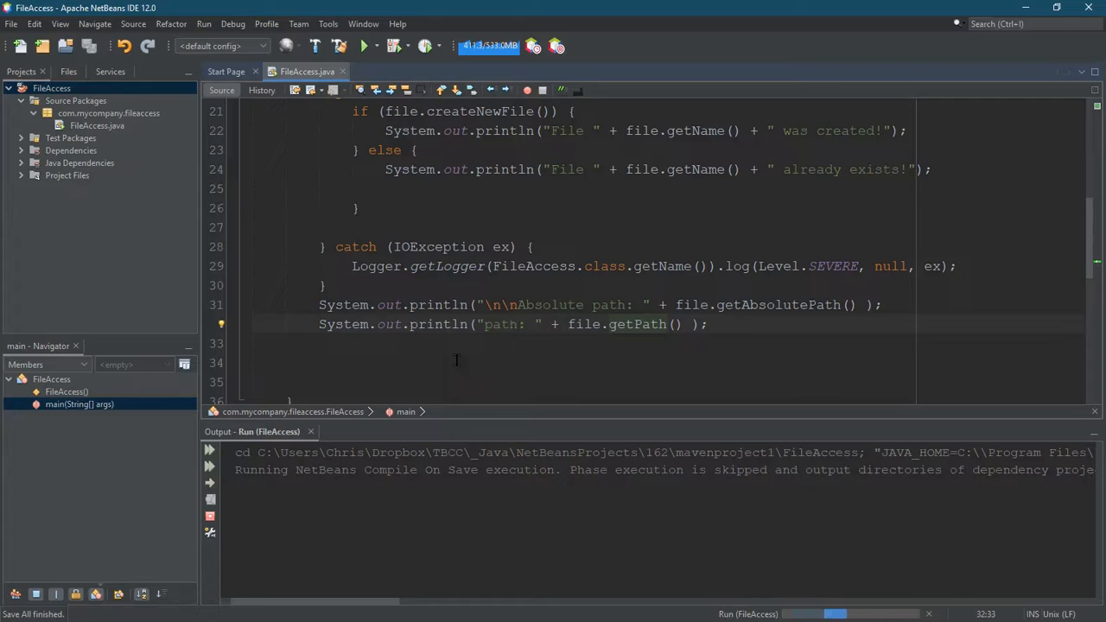
left_click(364, 46)
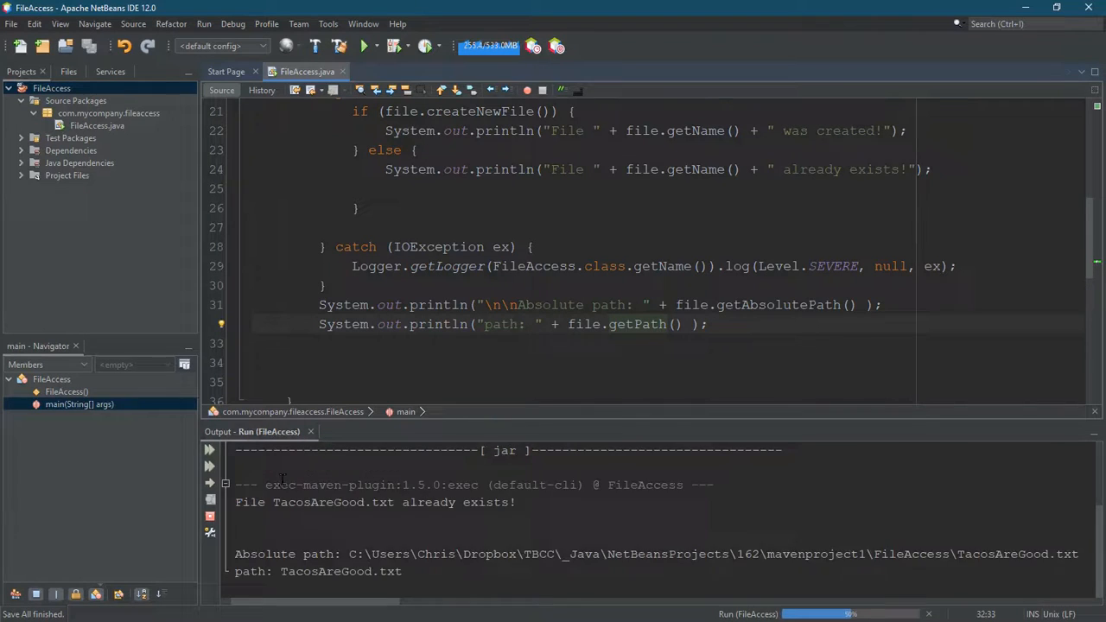
left_click(363, 45)
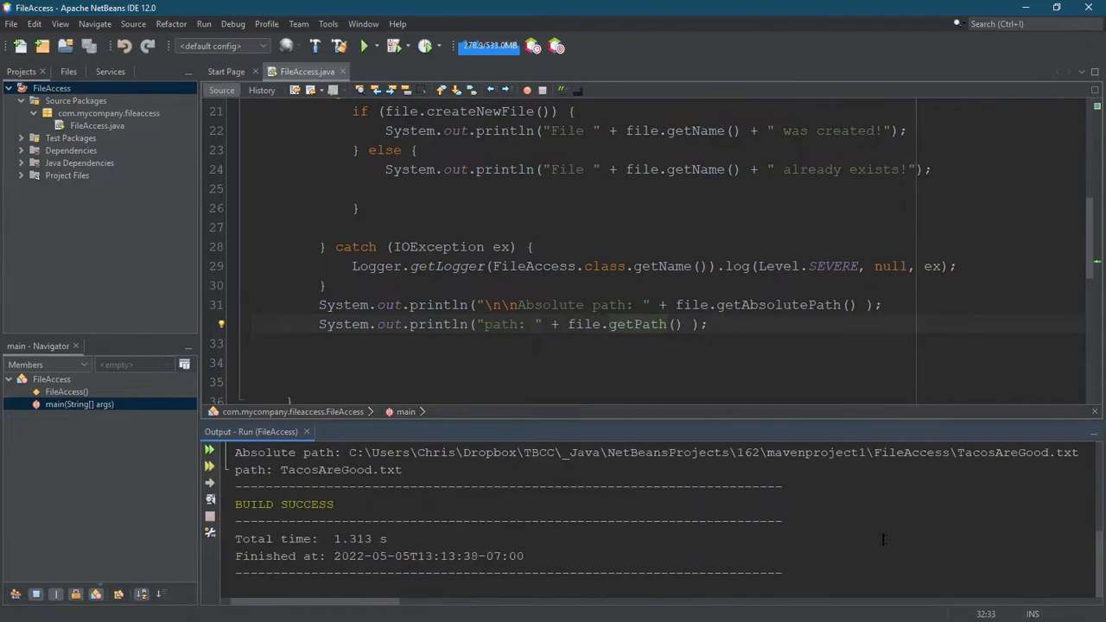
left_click(362, 45)
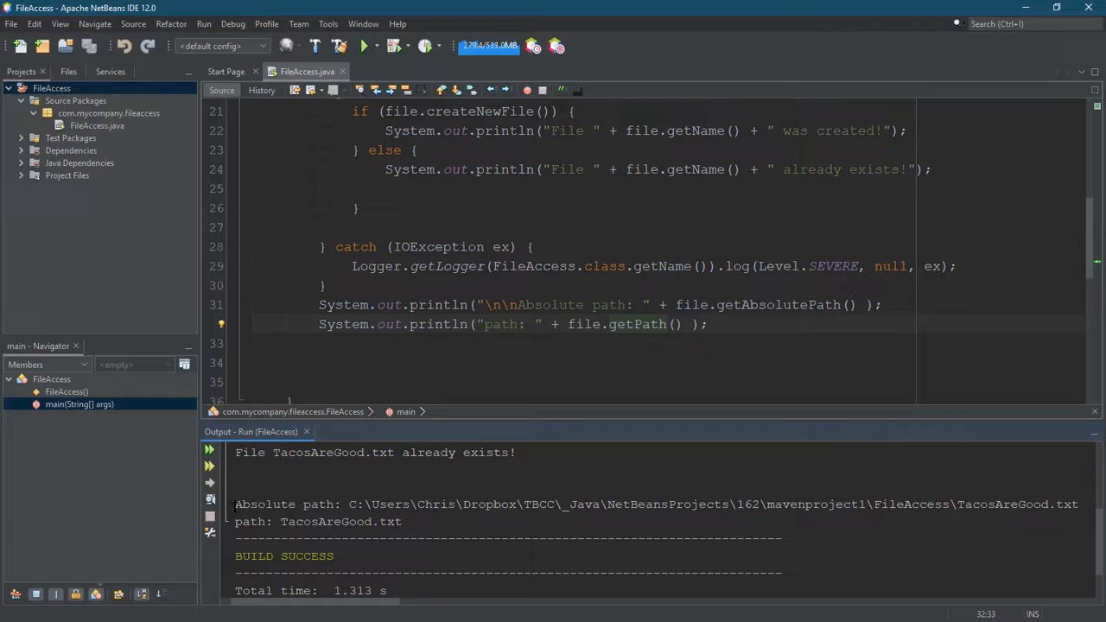
double_click(250, 522)
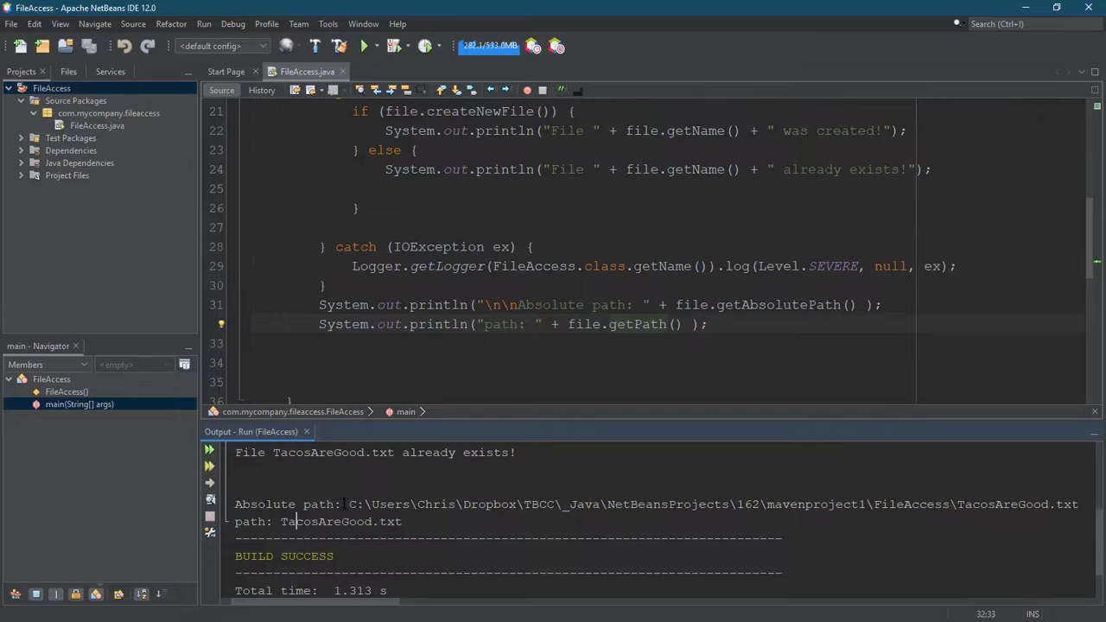
double_click(354, 505)
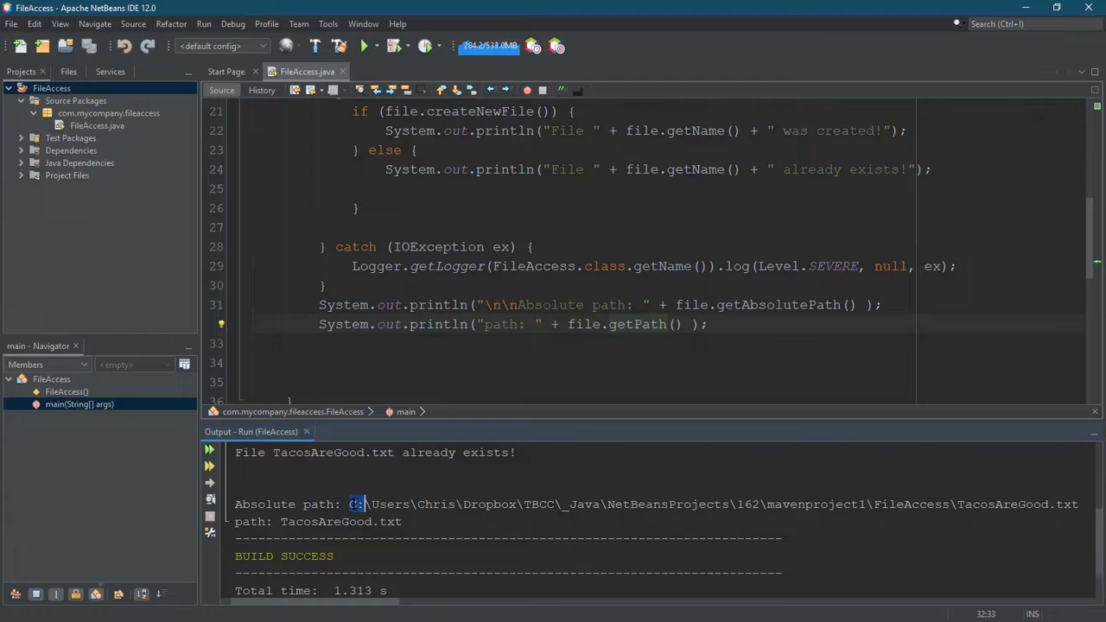
left_click_drag(349, 505, 534, 504)
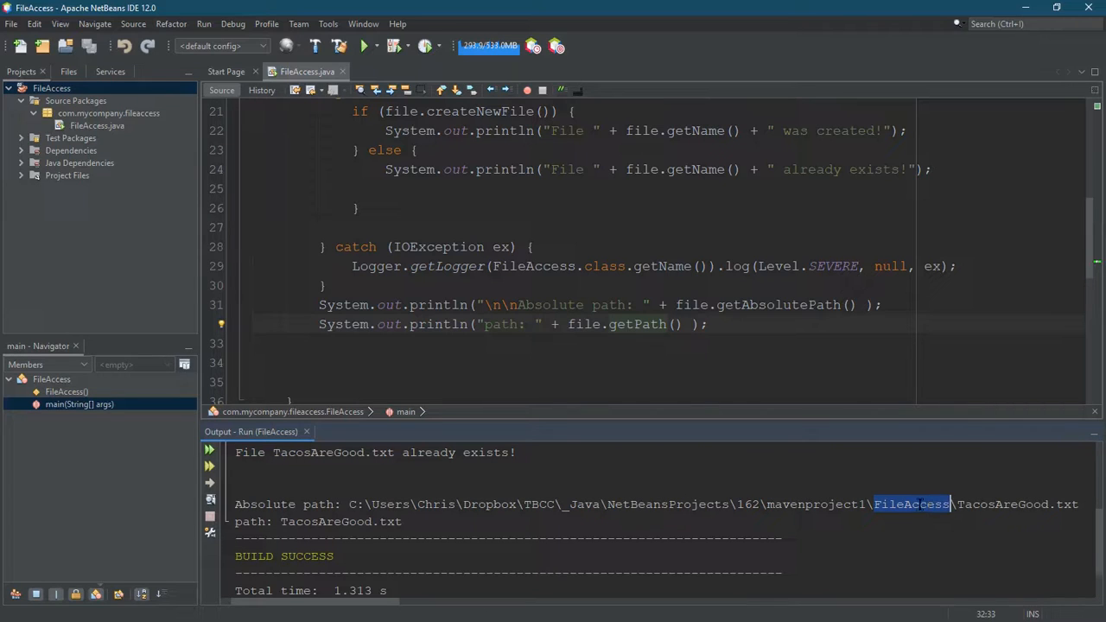
mouse_move(916, 511)
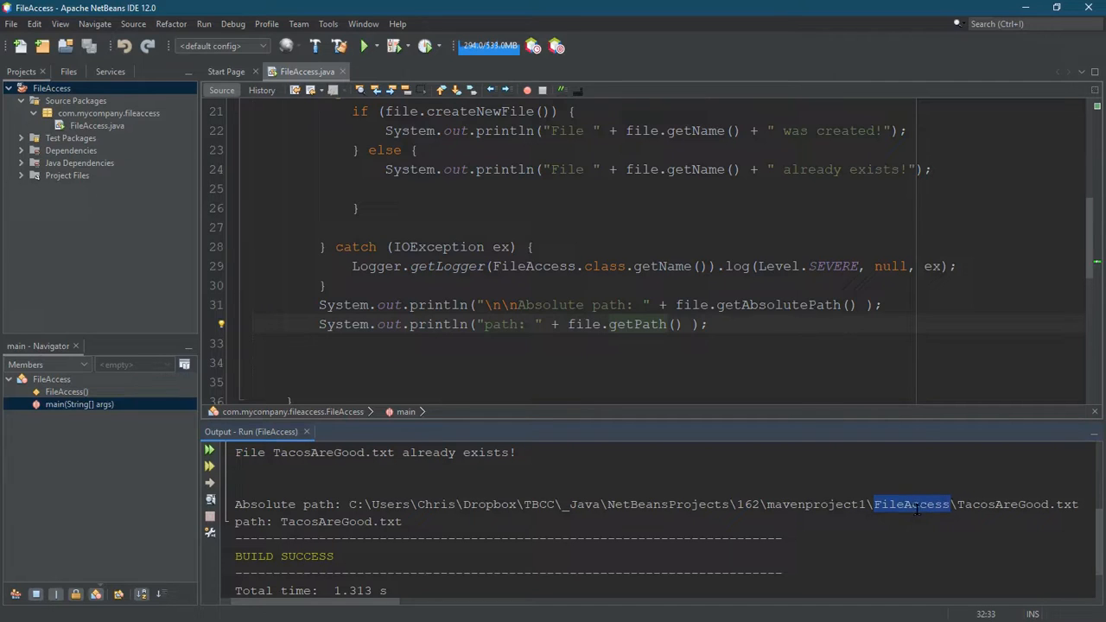
double_click(1018, 504)
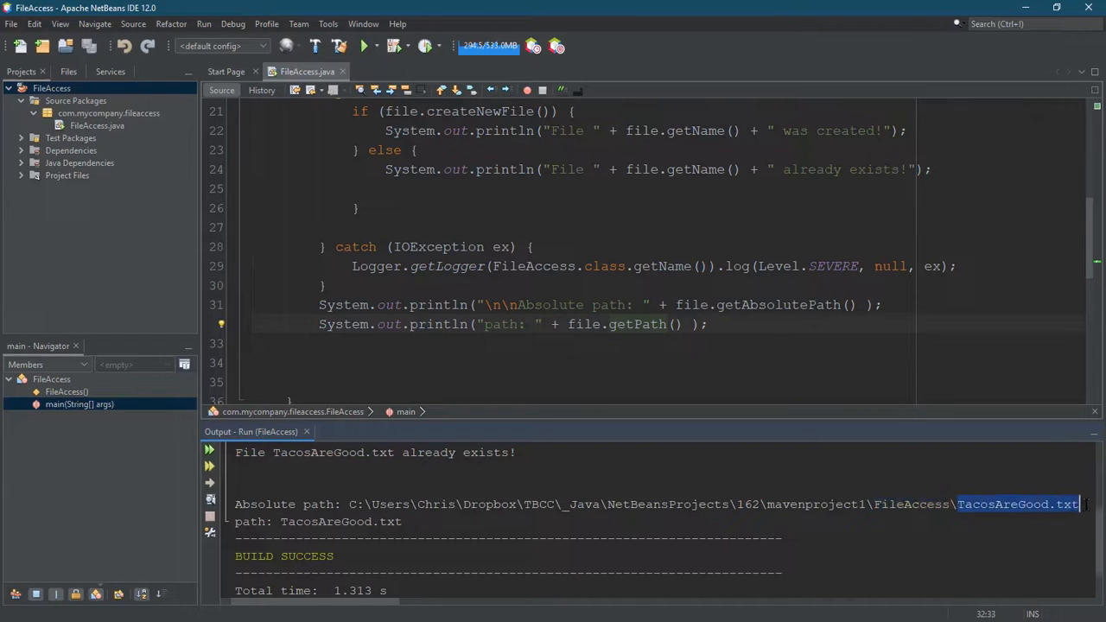
double_click(840, 504)
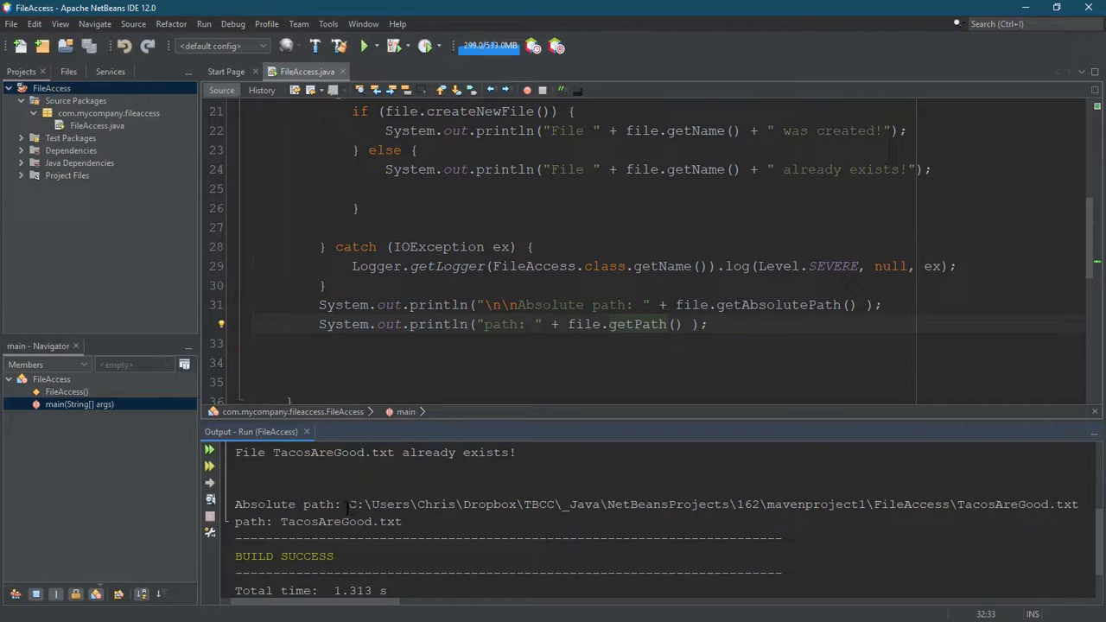
double_click(356, 504)
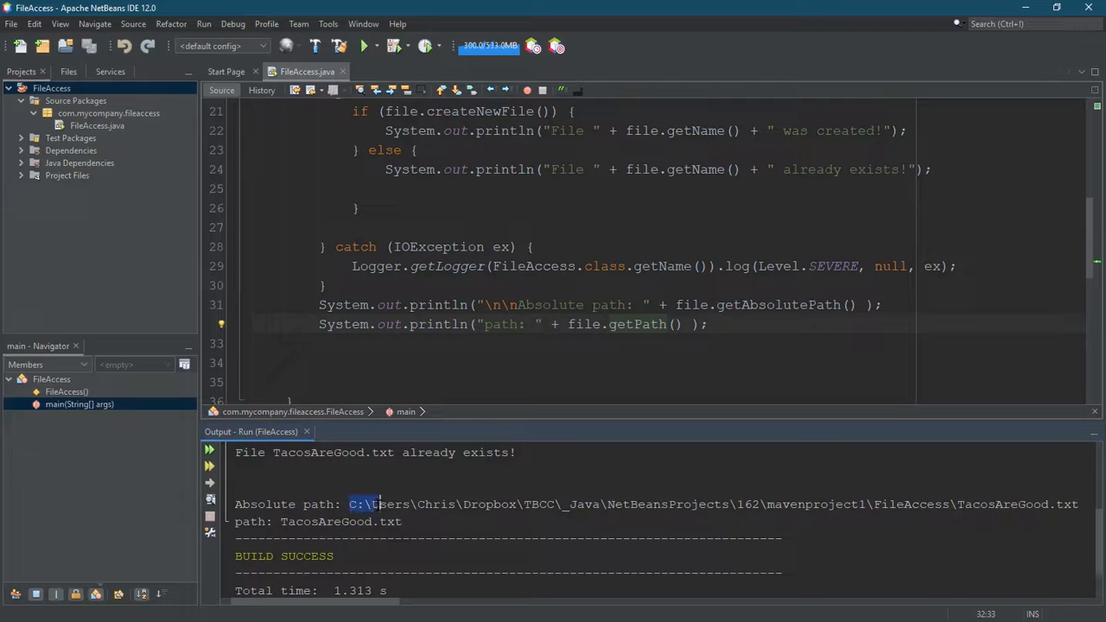
left_click_drag(349, 504, 950, 505)
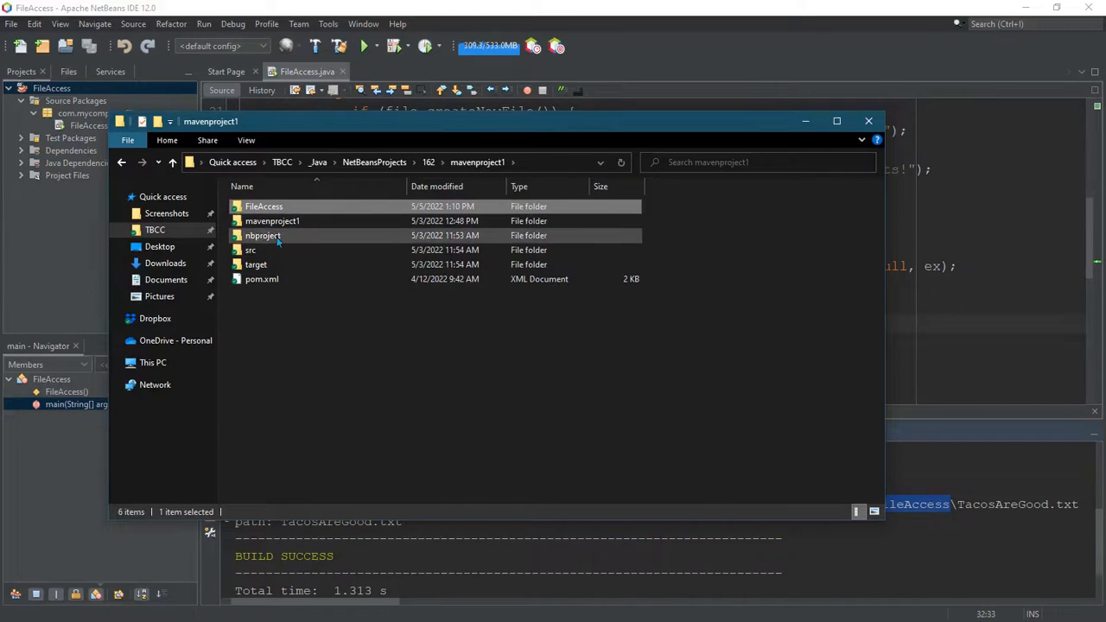
Enter the FileAccess folder in mavenproject1 and open the empty TacosAreGood.txt in Notepad
double_click(262, 205)
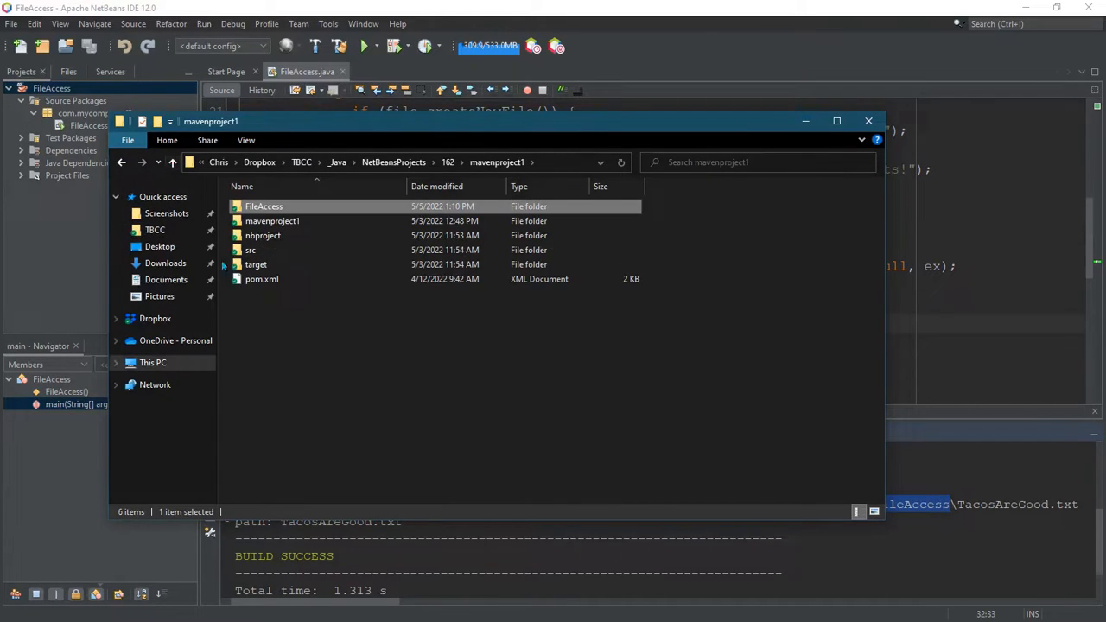
double_click(262, 206)
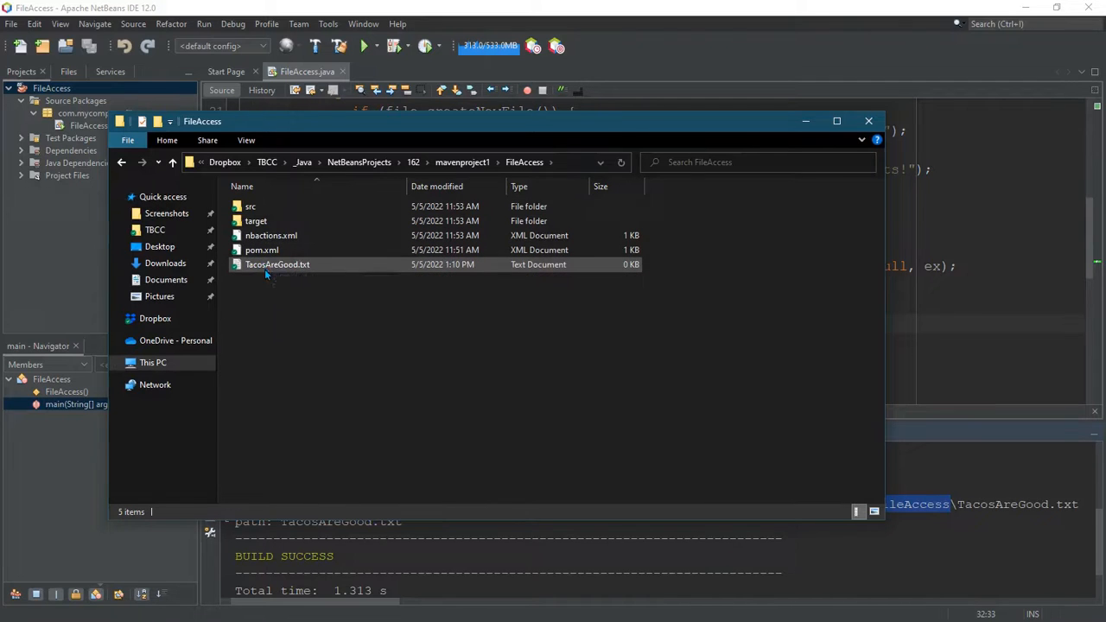
left_click(277, 265)
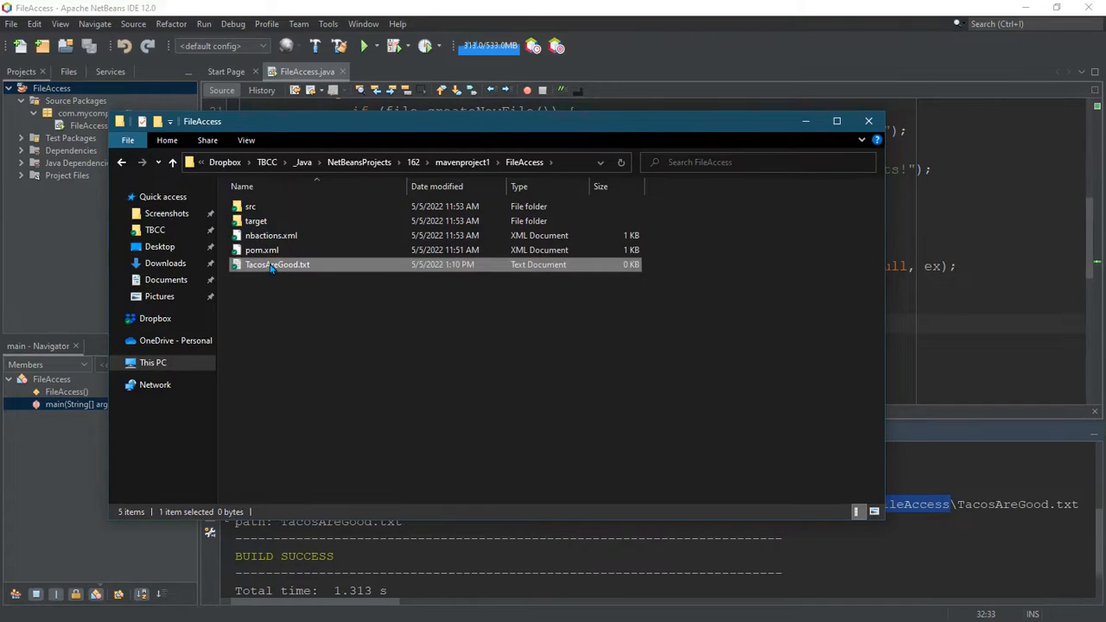
double_click(276, 265)
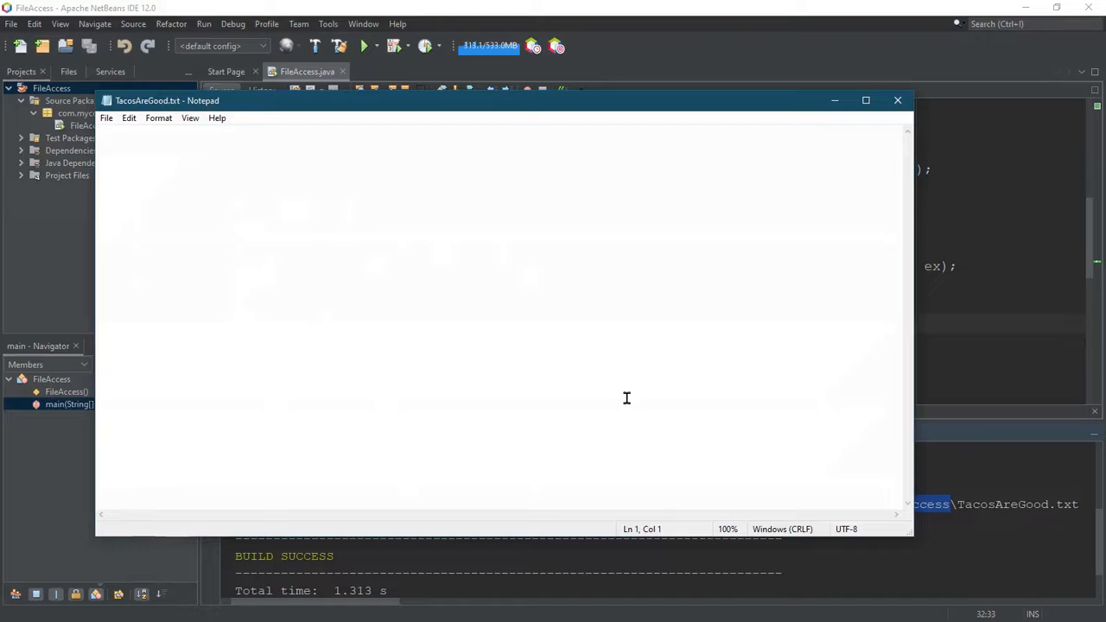
mouse_move(629, 394)
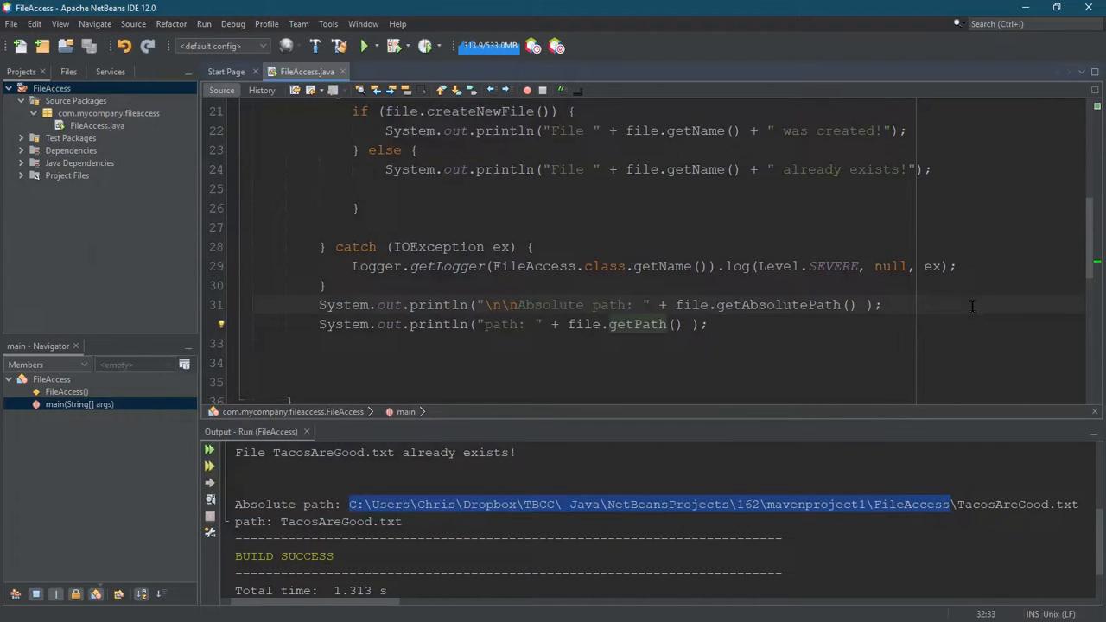
Rerun FileAccess so the output reports TacosAreGood.txt already exists with its paths
left_click(366, 45)
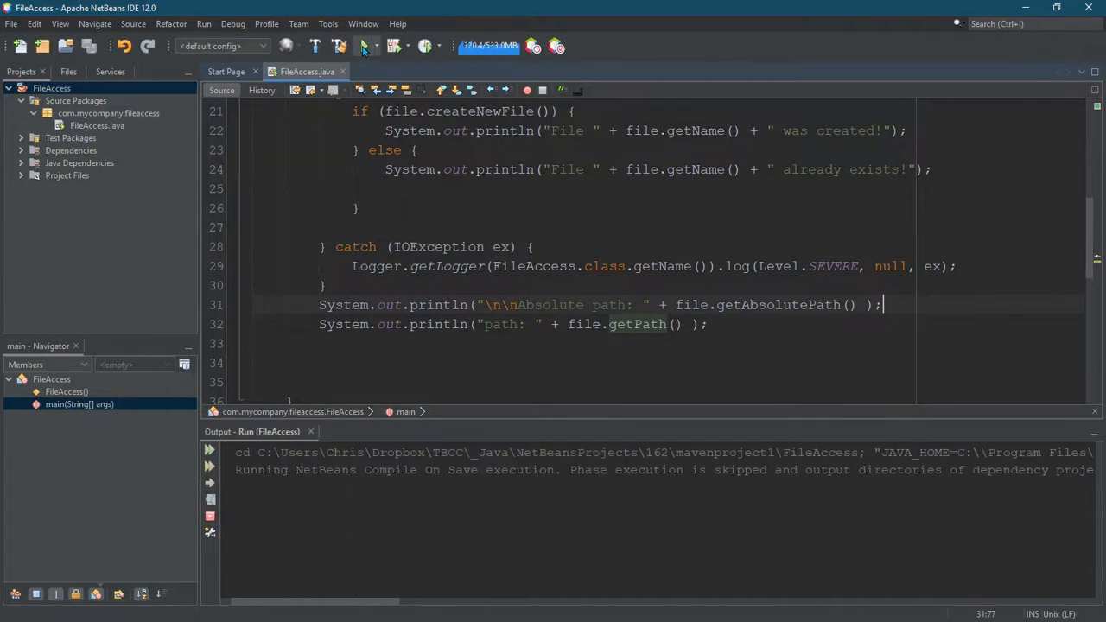
left_click(363, 46)
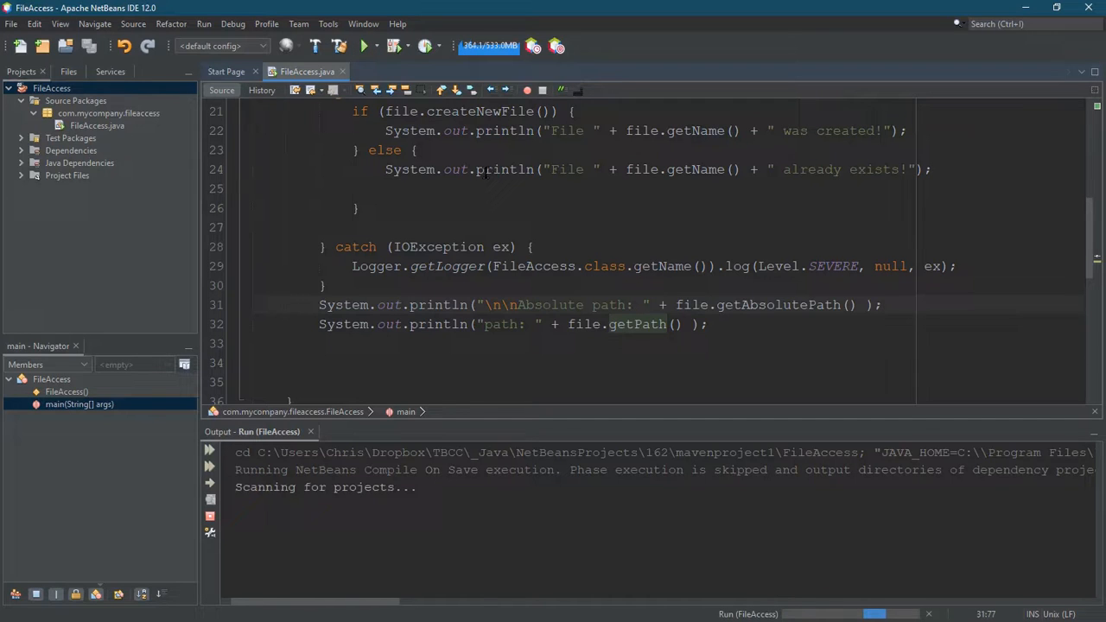
left_click(363, 45)
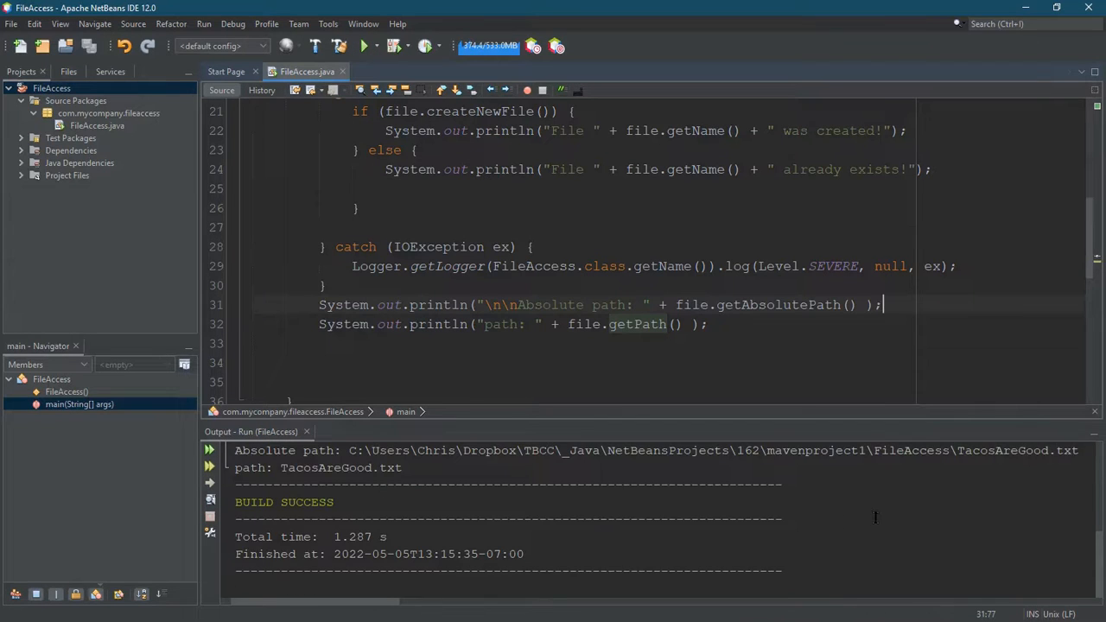
left_click(363, 45)
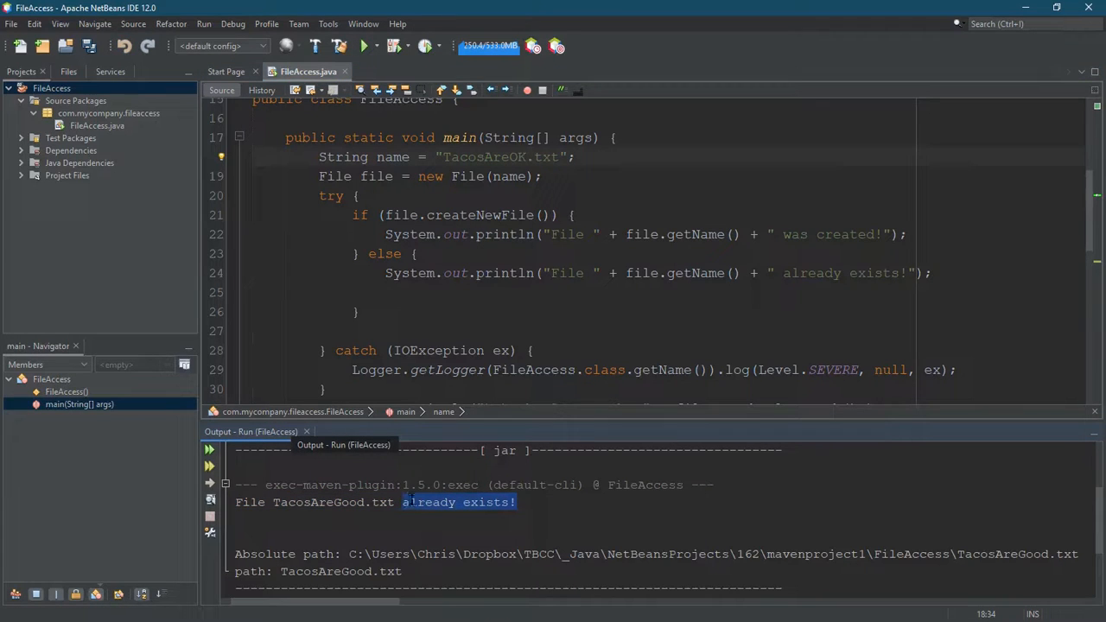
mouse_move(363, 45)
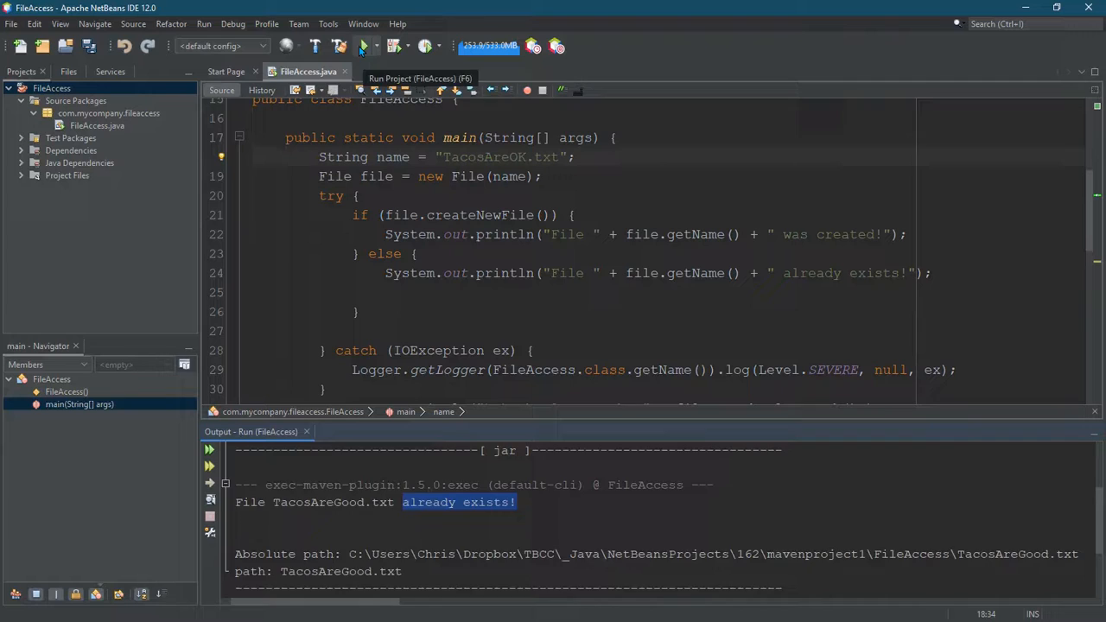
Run FileAccess with "TacosAreOK.txt" so it creates the file and prints its paths
left_click(359, 45)
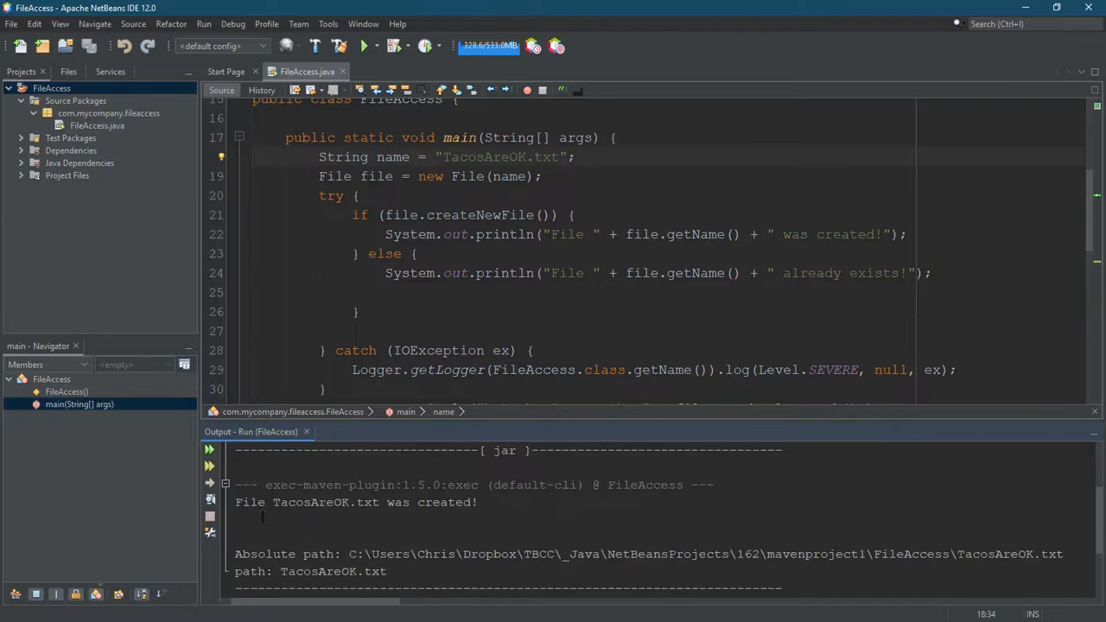
left_click_drag(235, 501, 356, 501)
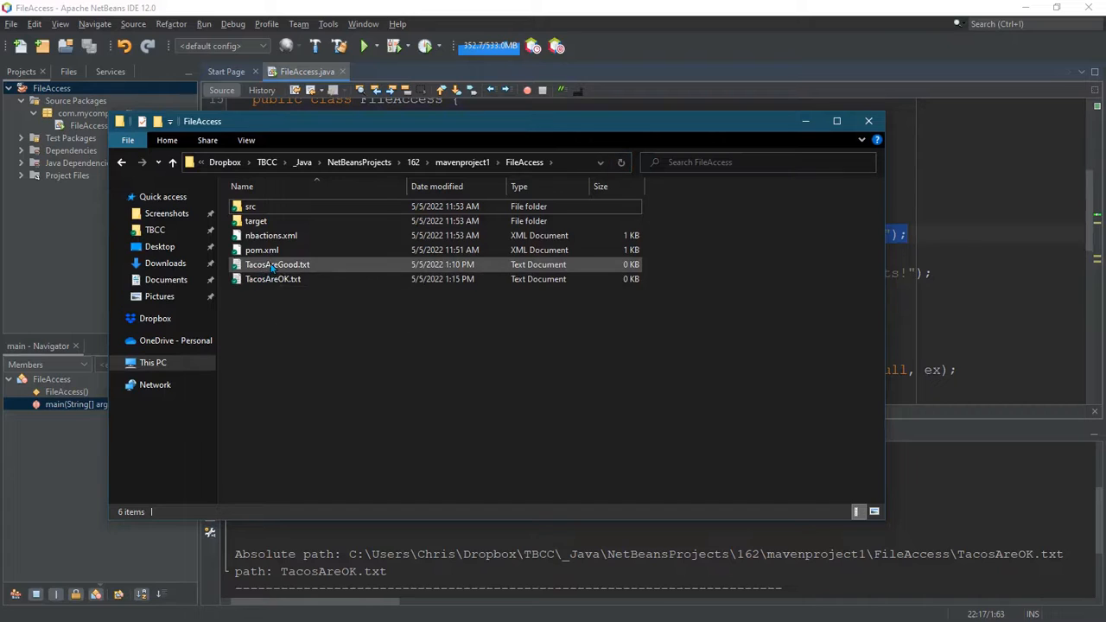
Select the new empty TacosAreOK.txt beside TacosAreGood.txt in the FileAccess folder
left_click(273, 278)
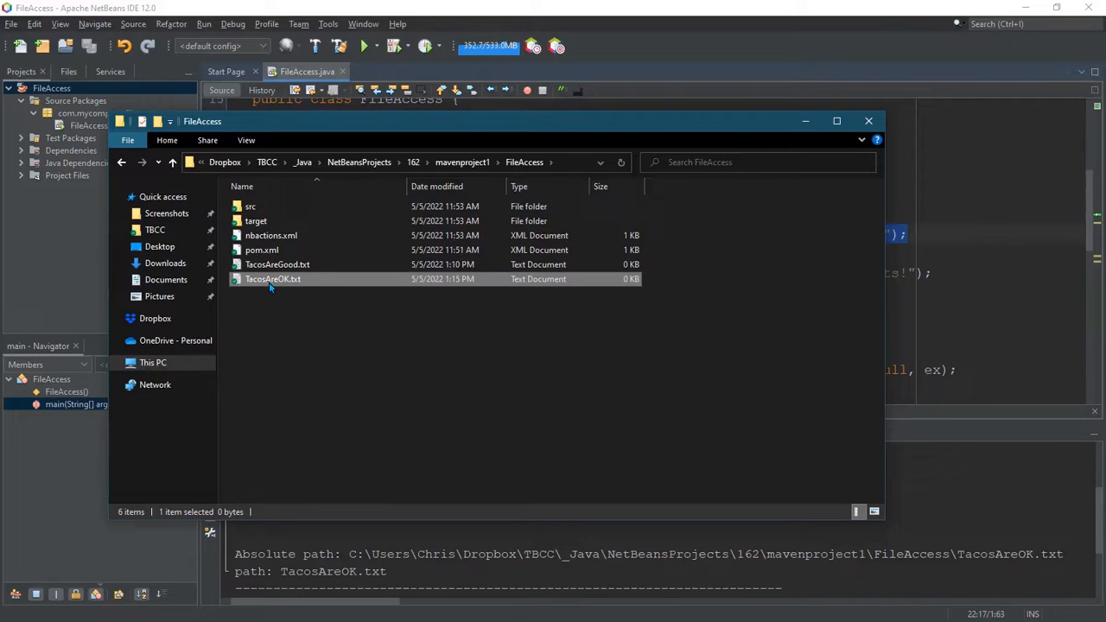